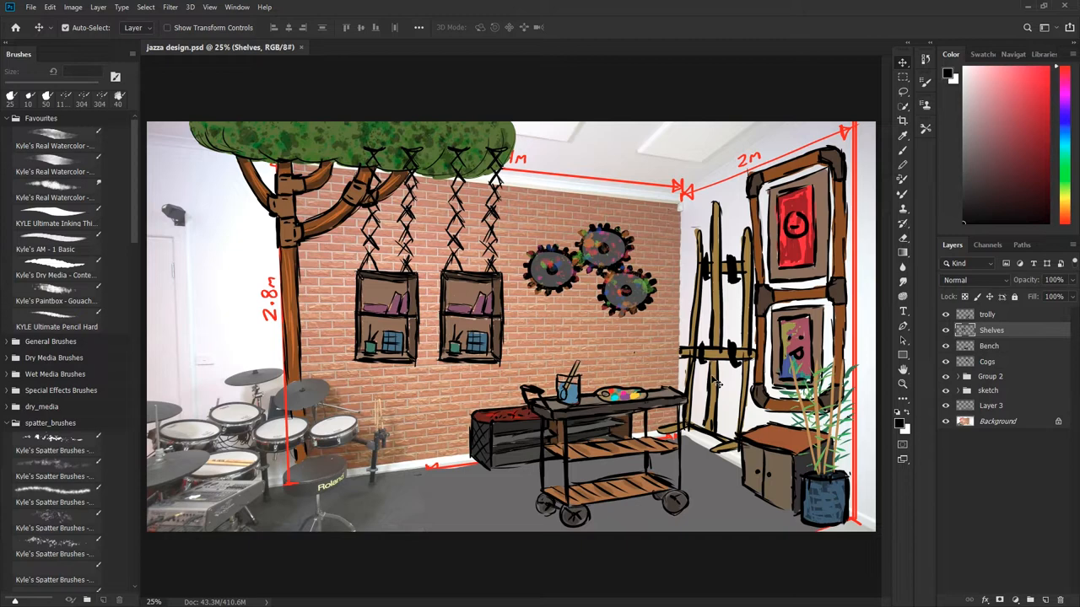
mouse_move(847, 296)
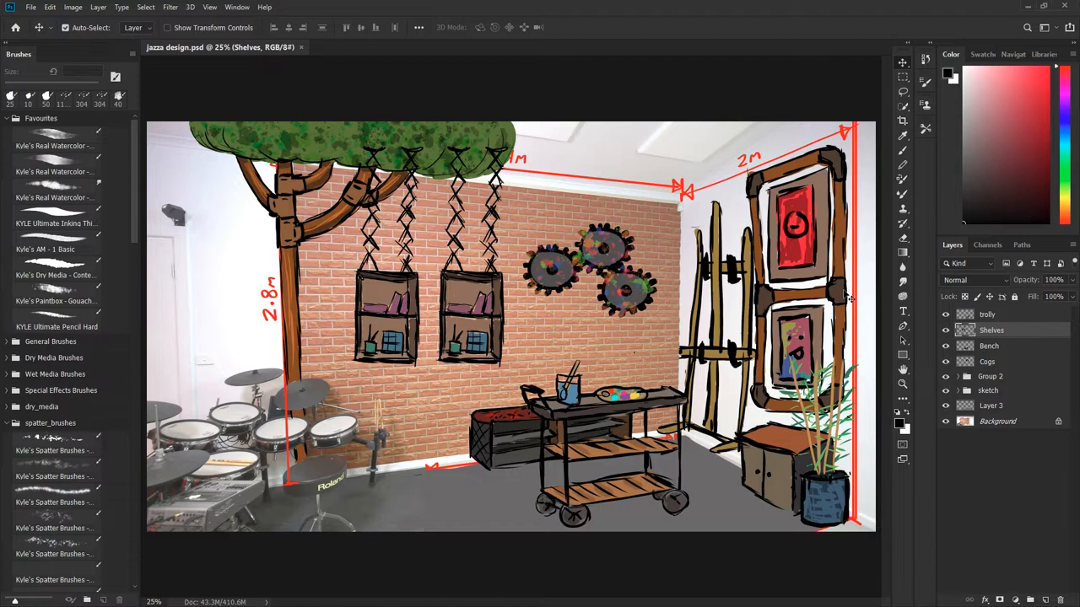
mouse_move(738, 205)
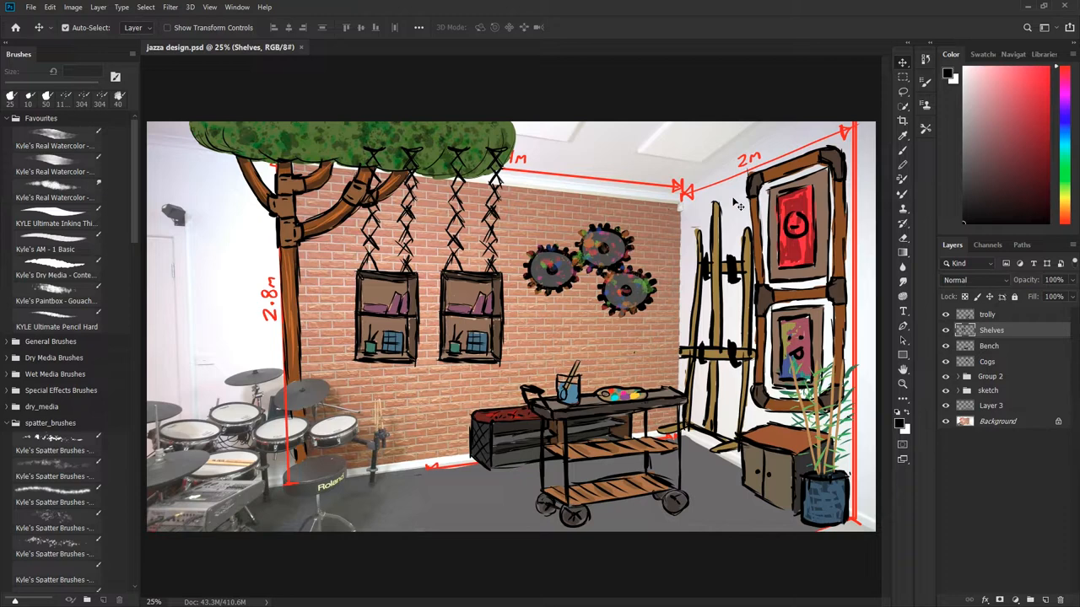
mouse_move(708, 355)
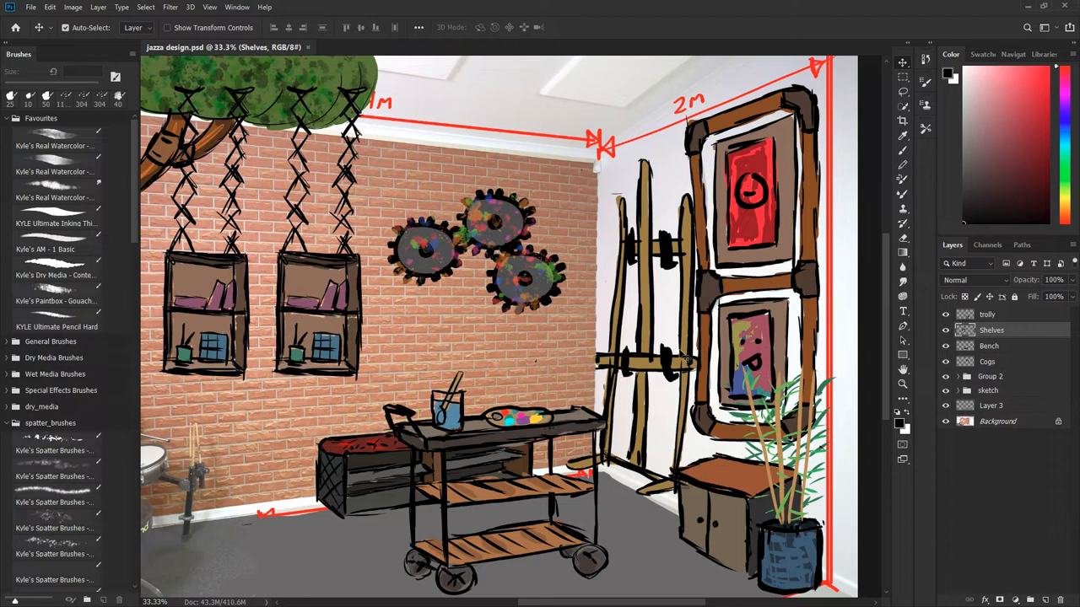
mouse_move(580, 278)
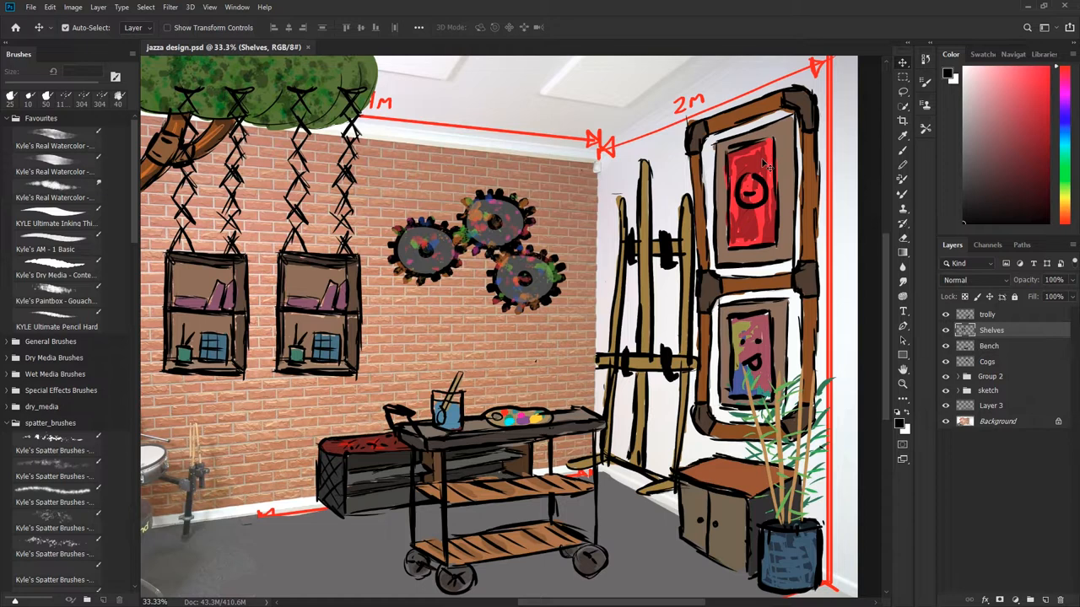
mouse_move(776, 337)
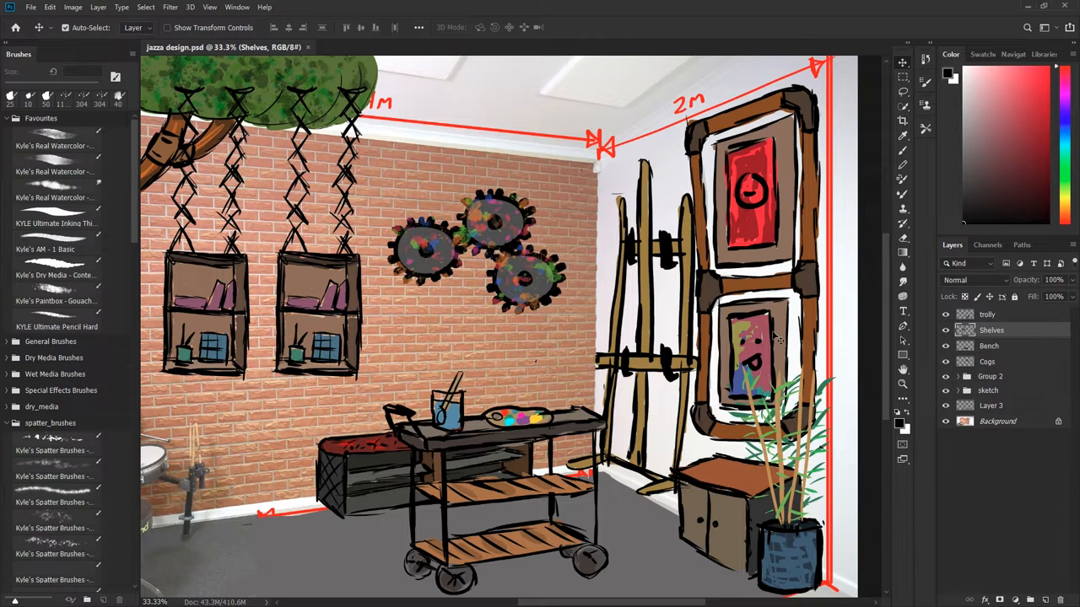
mouse_move(728, 174)
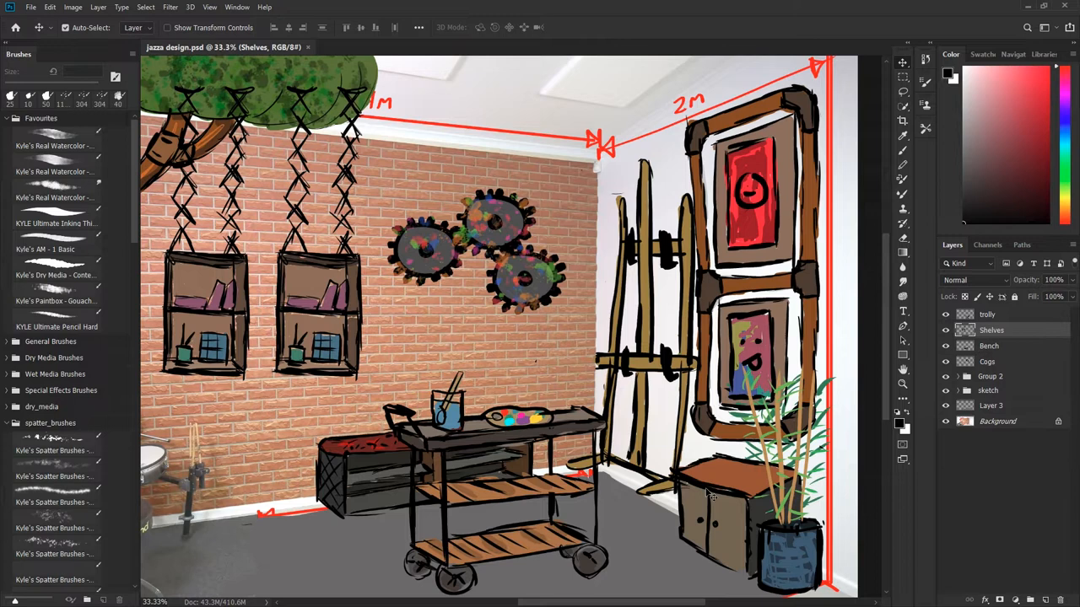
mouse_move(779, 485)
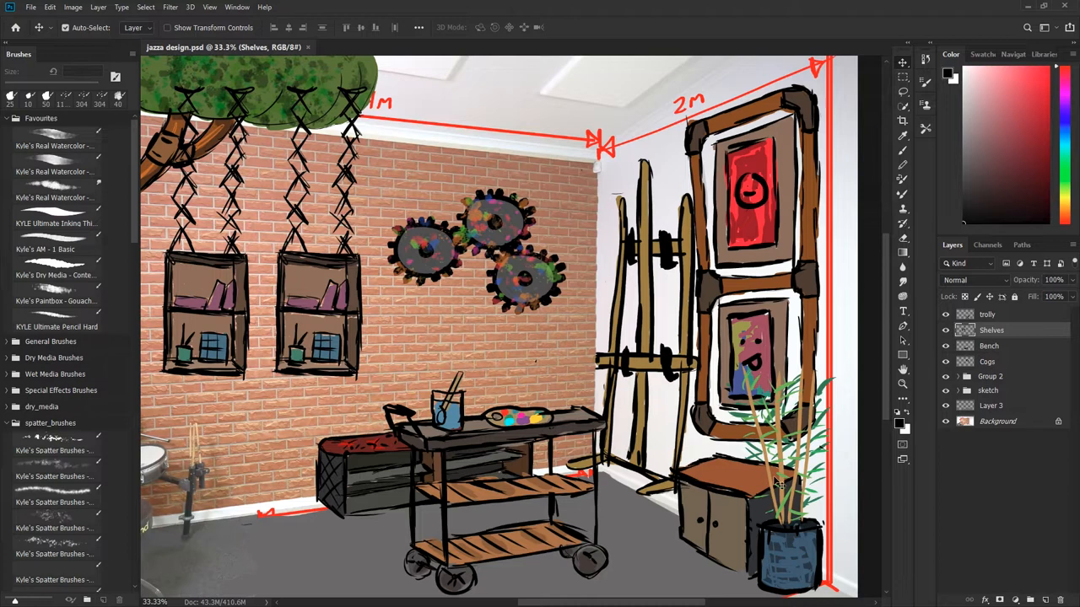
mouse_move(823, 565)
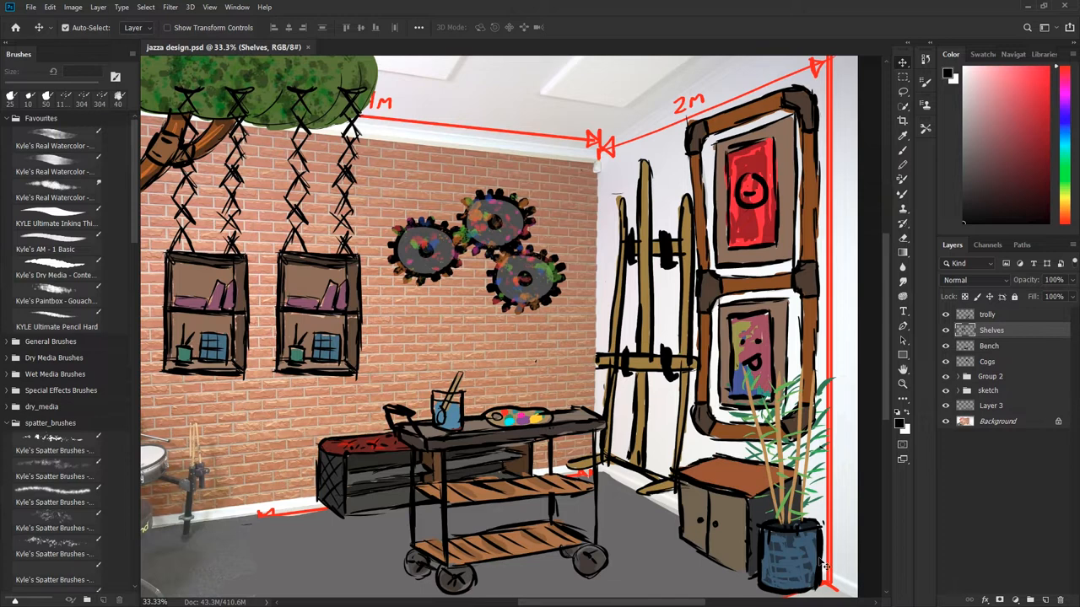
mouse_move(840, 418)
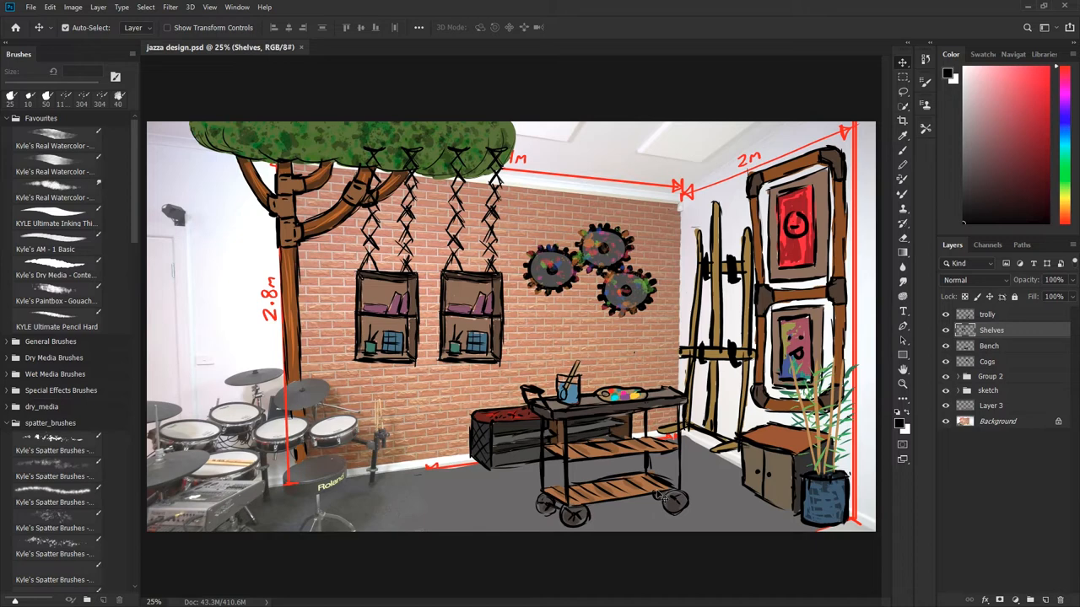
mouse_move(616, 455)
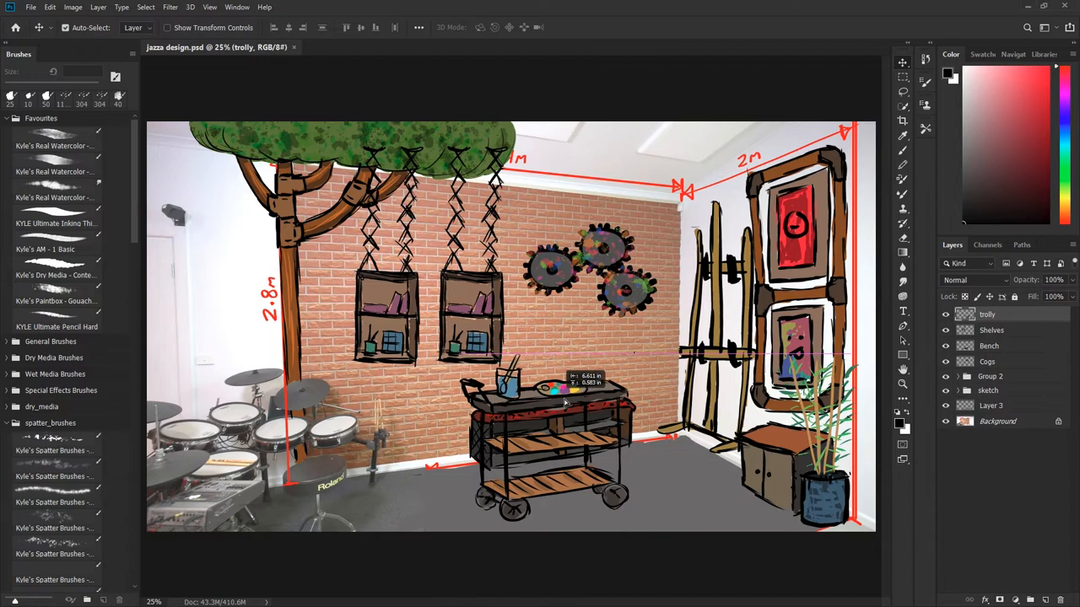
Drag the trolly layer leftwards so the cart stands in front of the red-topped bench
drag(548, 388, 641, 404)
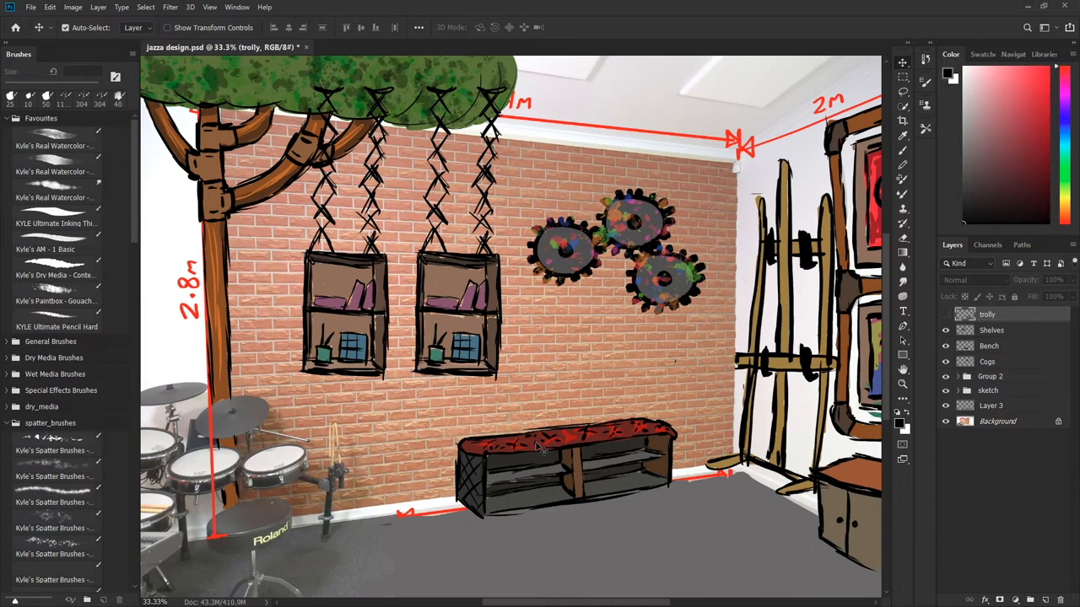
mouse_move(519, 439)
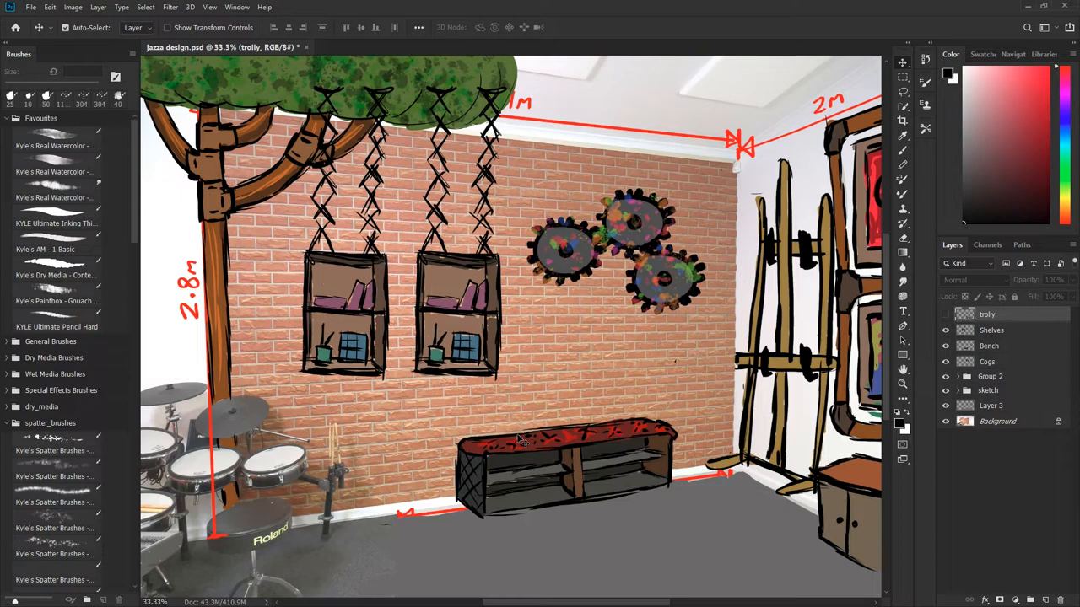
Scroll the Layers panel and select the Shelves layer for editing
scroll(down, 3)
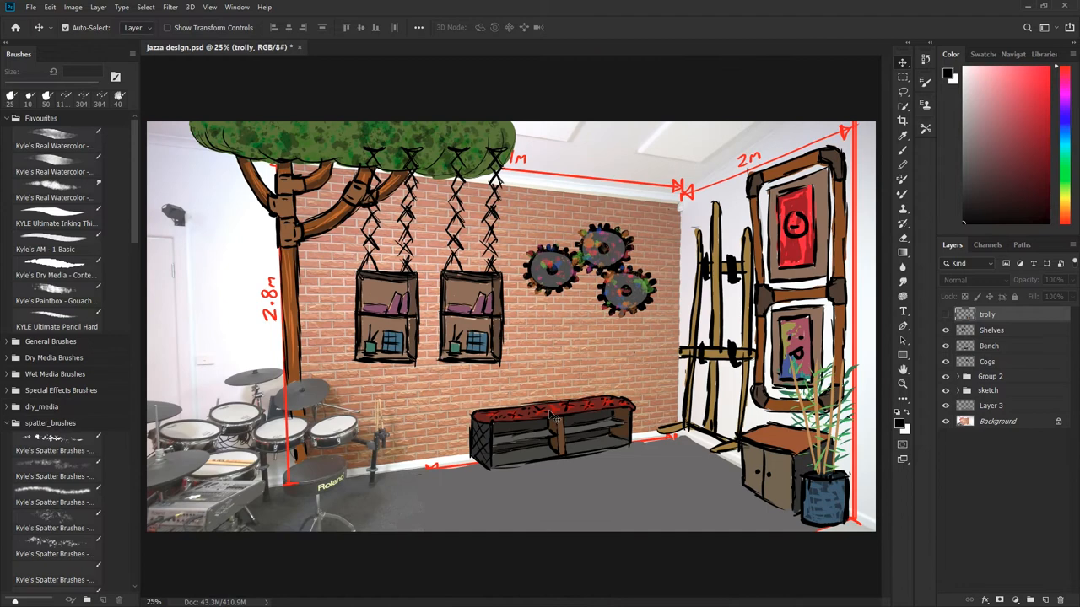
click(987, 361)
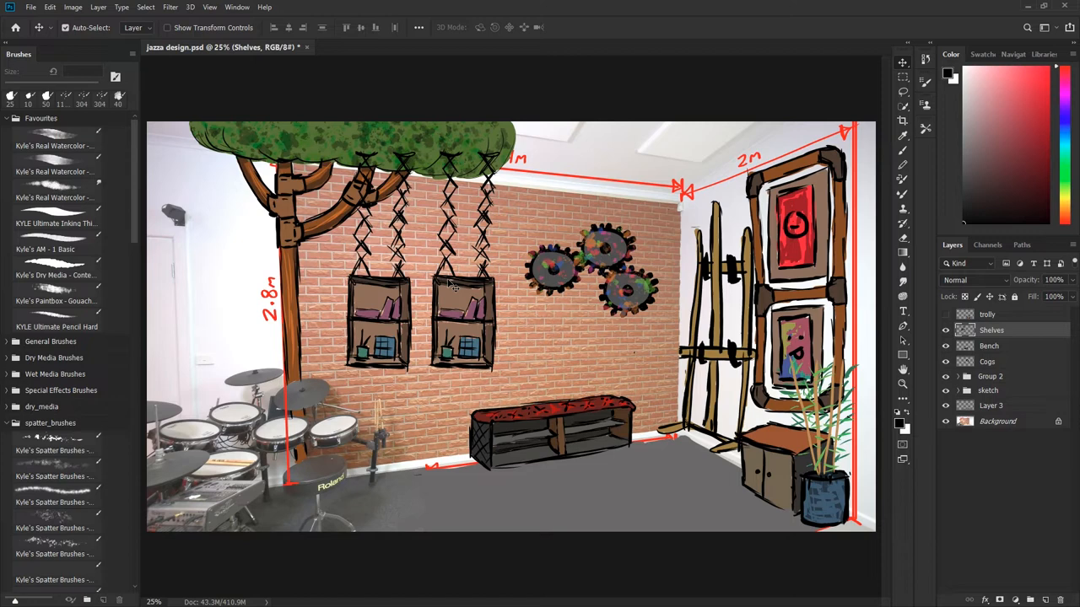
Nudge the Shelves layer slightly lower on the brick wall
drag(459, 287, 426, 290)
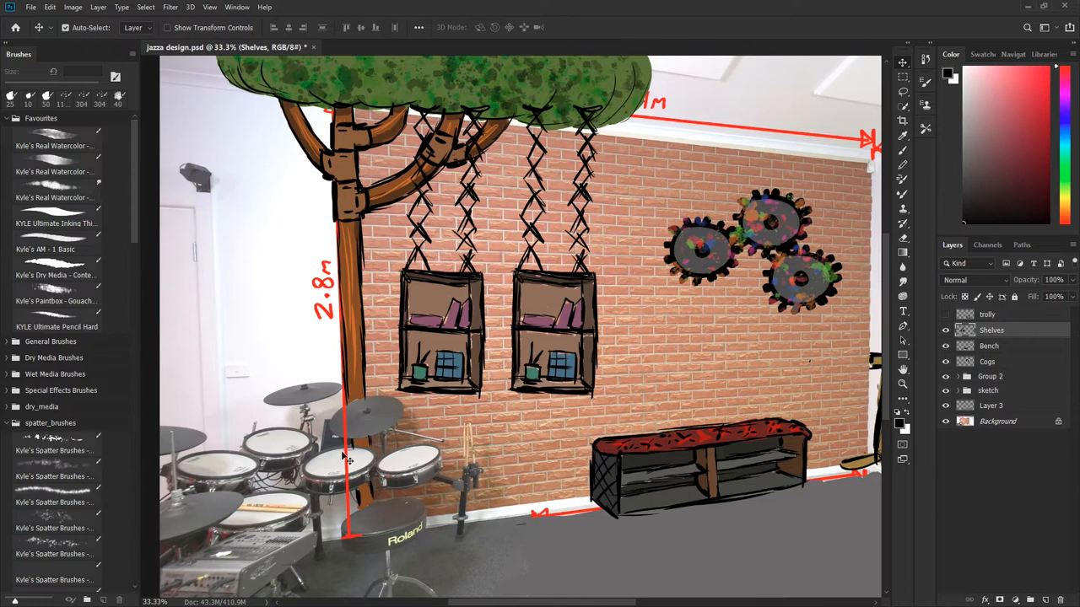
mouse_move(358, 272)
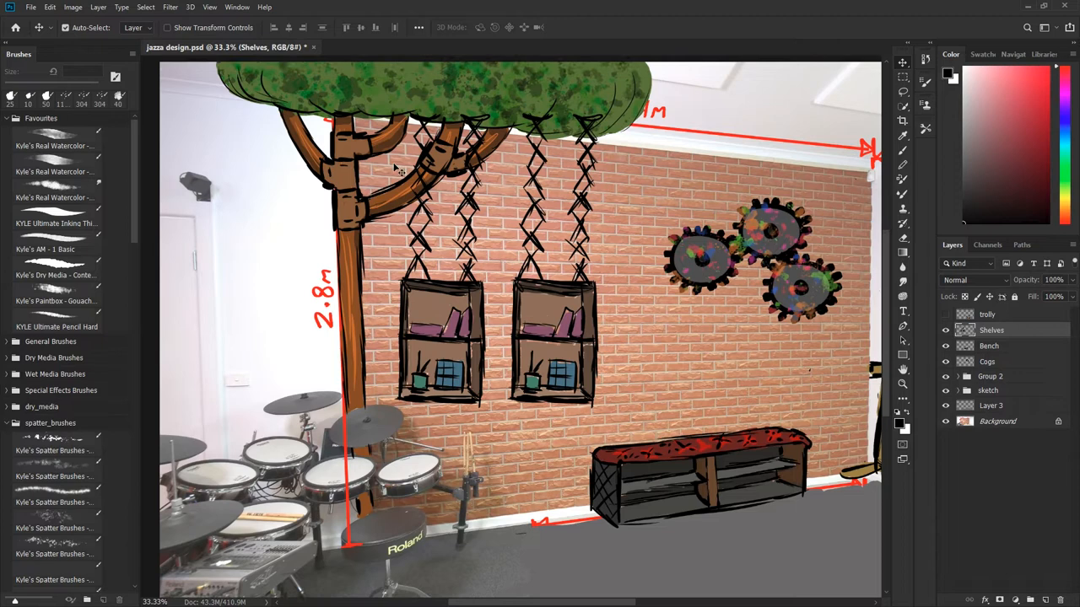
mouse_move(379, 84)
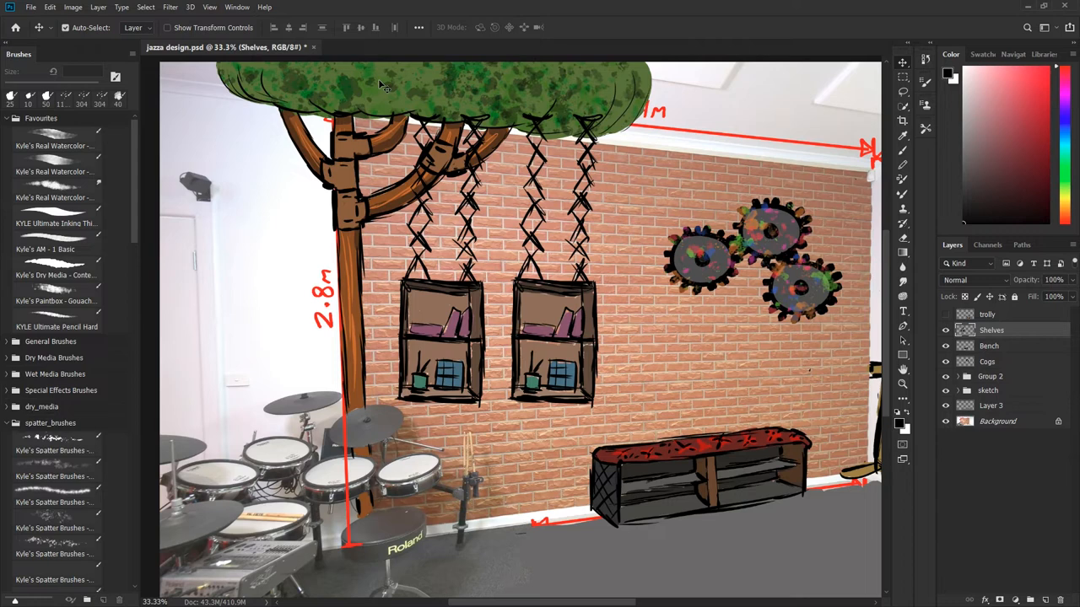
mouse_move(572, 319)
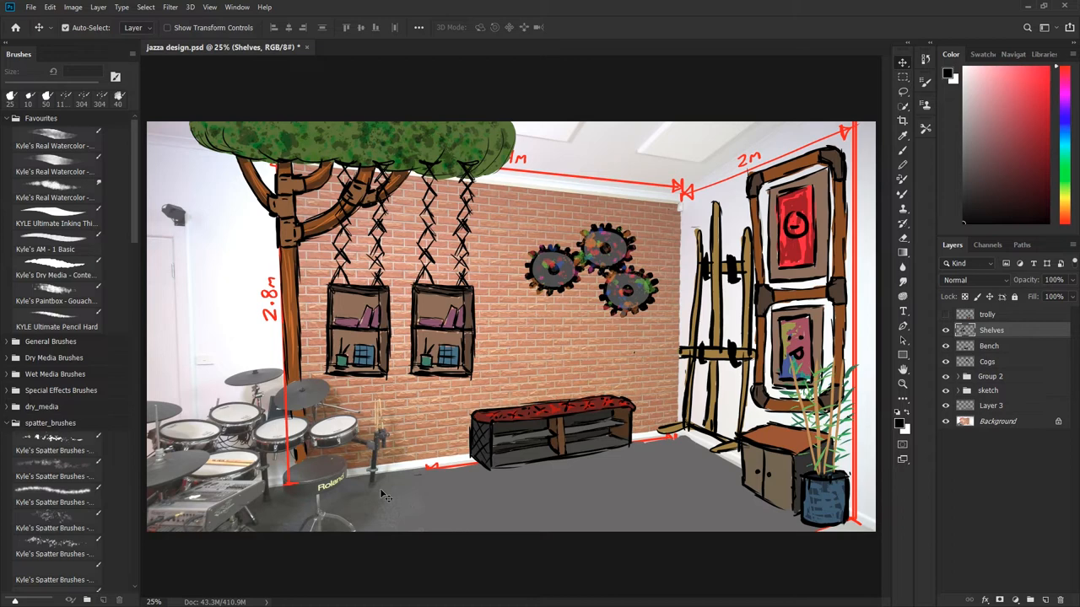
mouse_move(739, 479)
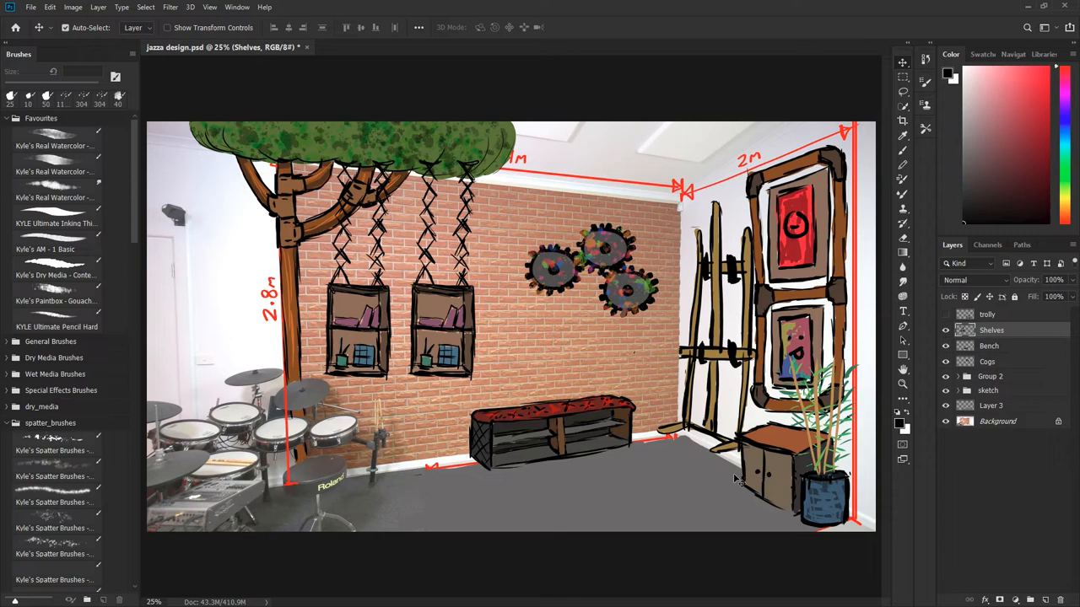
Turn the trolly layer's visibility back on so the cart reappears before the bench
click(945, 314)
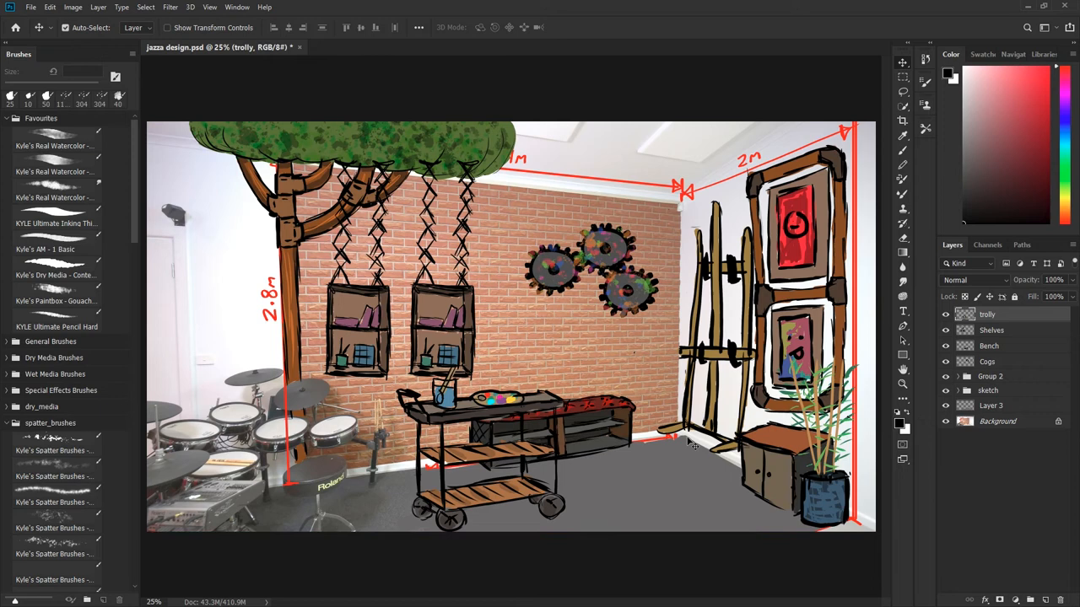
mouse_move(553, 432)
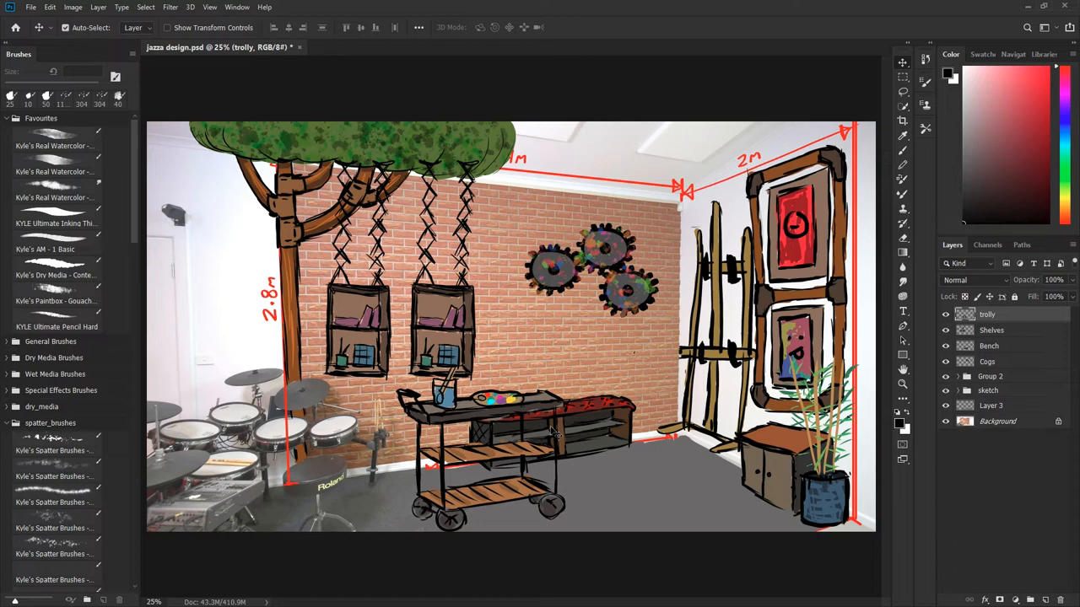